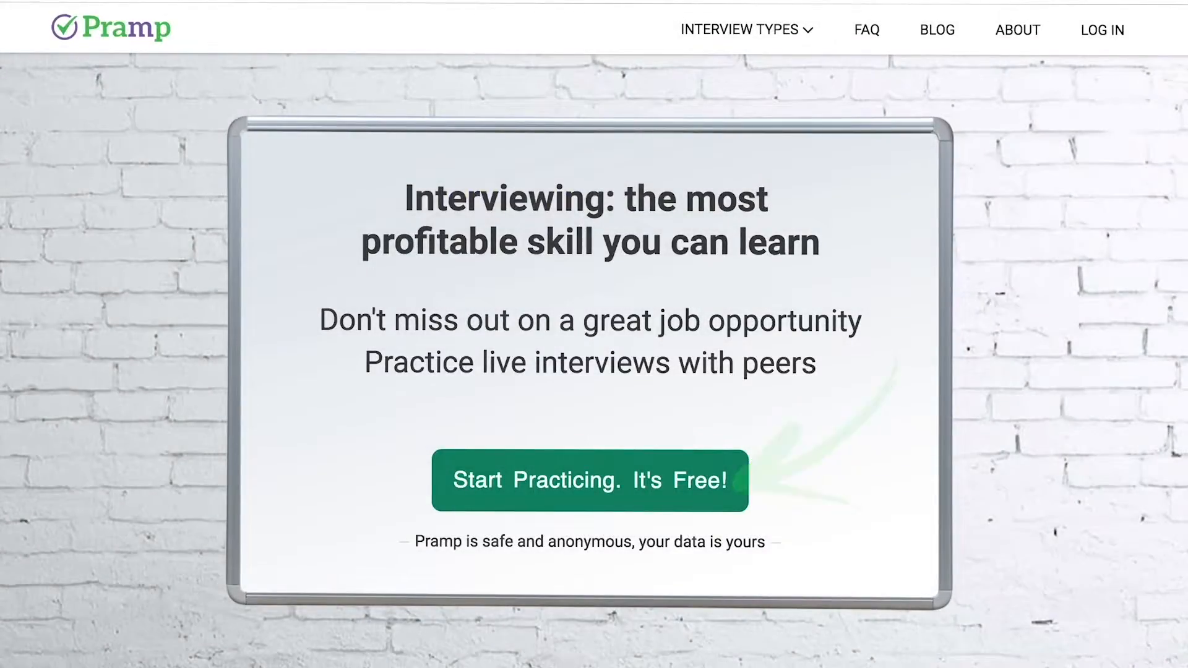
Review the existing abstract User class and the Student class in the editor.
{"action": "scroll", "scroll_direction": "down", "scroll_amount": 3}
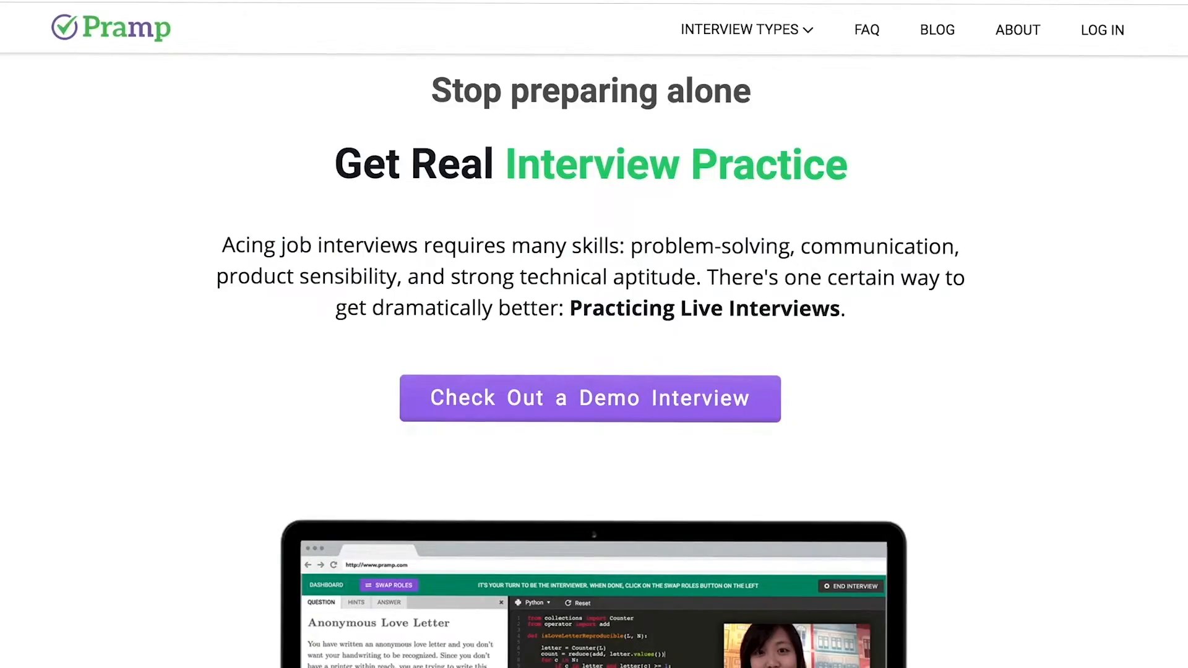
{"action": "scroll", "scroll_direction": "down", "scroll_amount": 3}
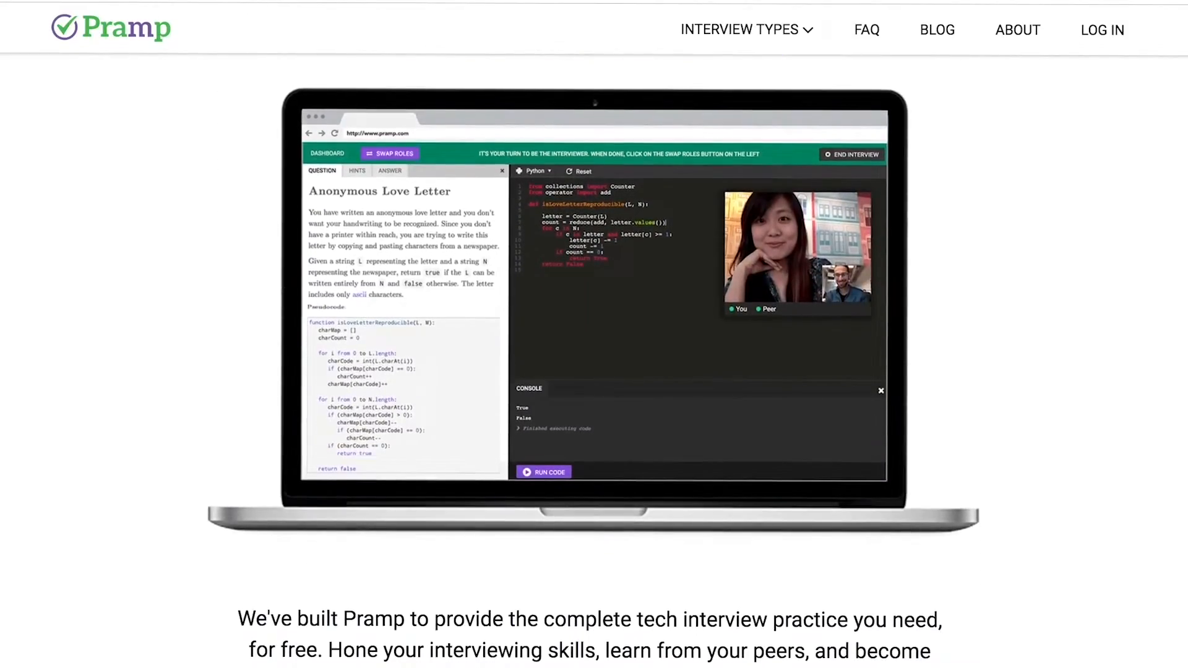
{"action": "left_click", "coordinate": [746, 28]}
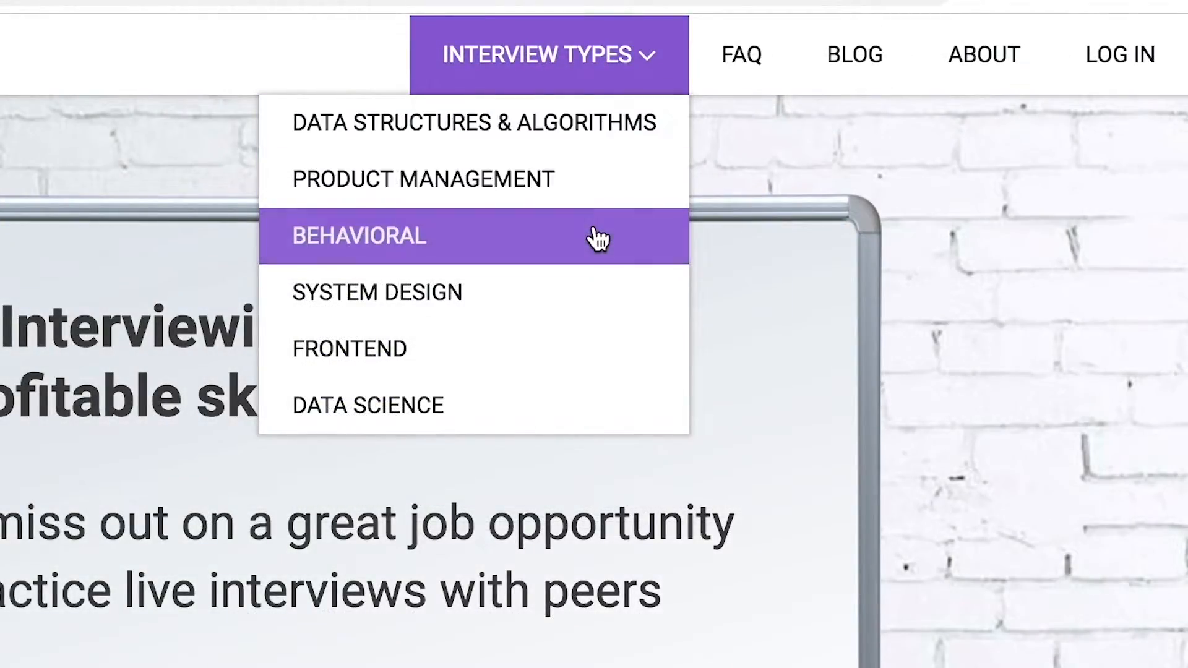
{"action": "mouse_move", "coordinate": [599, 358]}
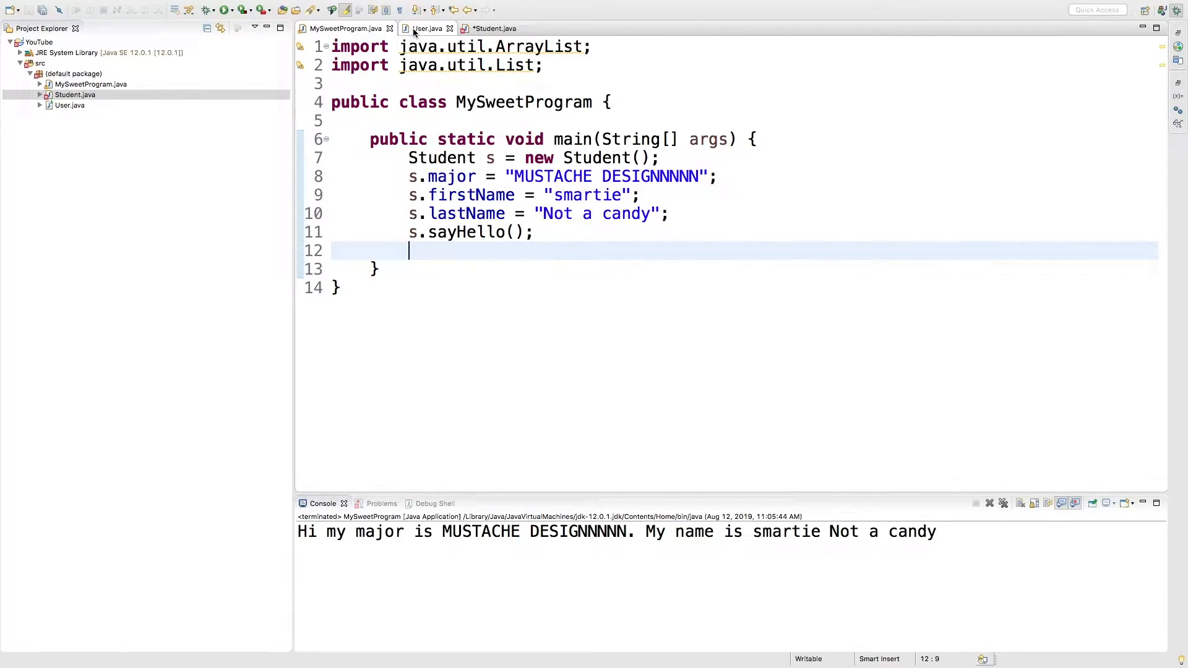
{"action": "left_click", "coordinate": [427, 29]}
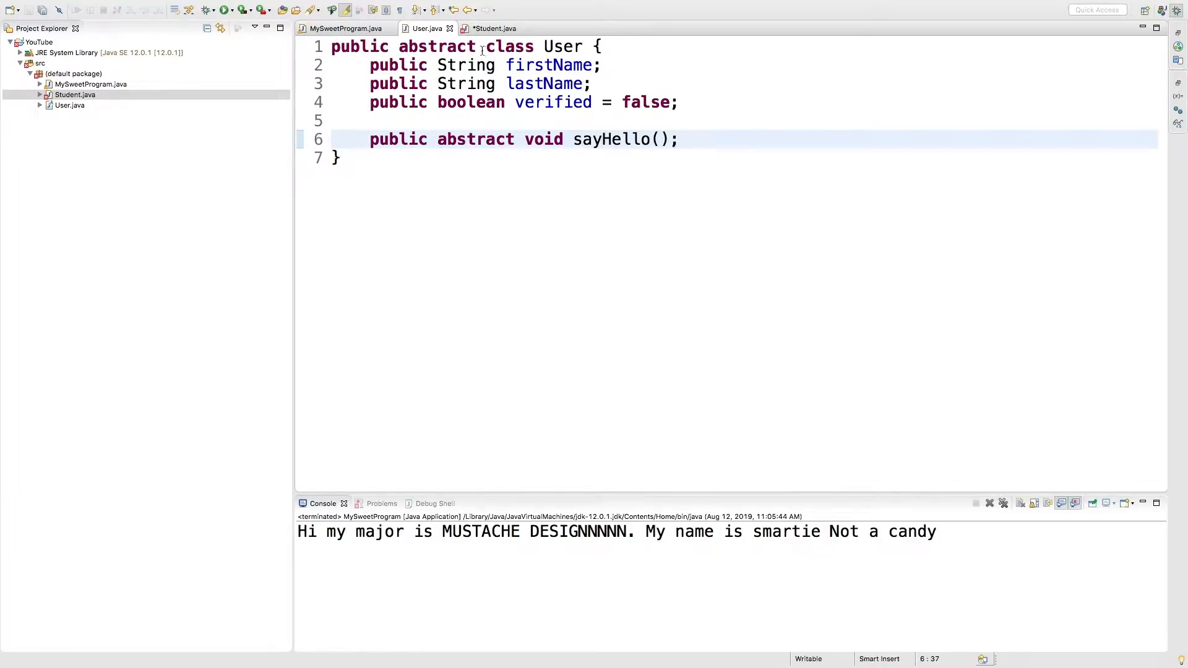
{"action": "left_click", "coordinate": [492, 29]}
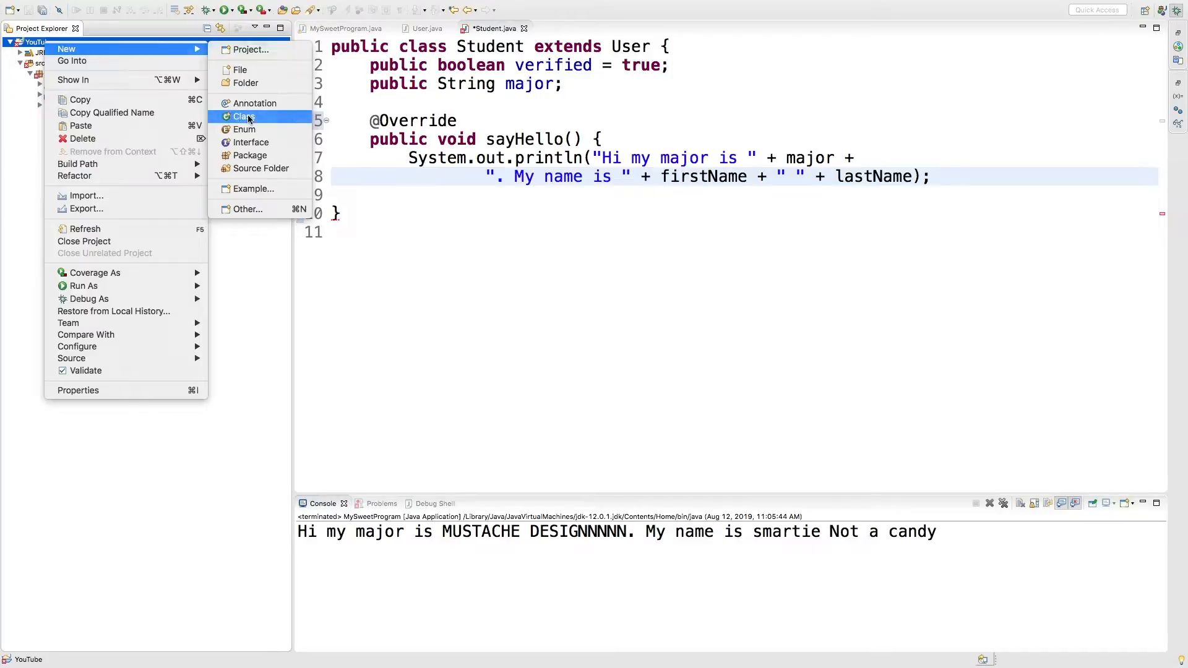
Create a new Java class named Teacher in the project's default package.
{"action": "left_click", "coordinate": [244, 116]}
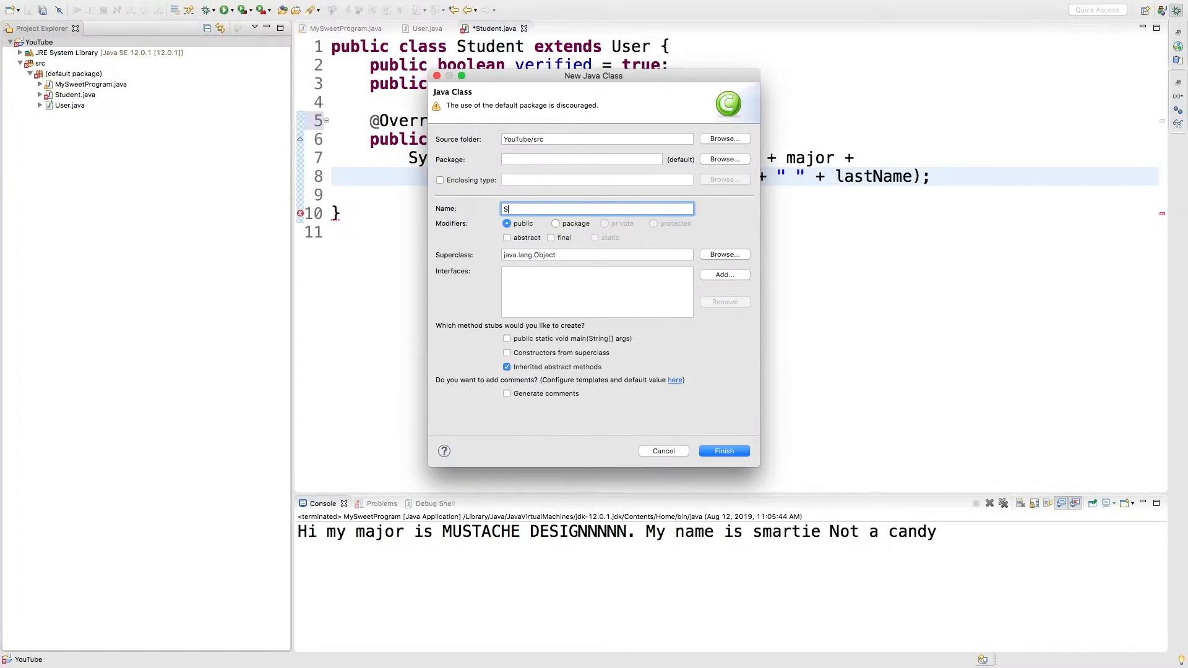
{"action": "type", "text": "Teacher"}
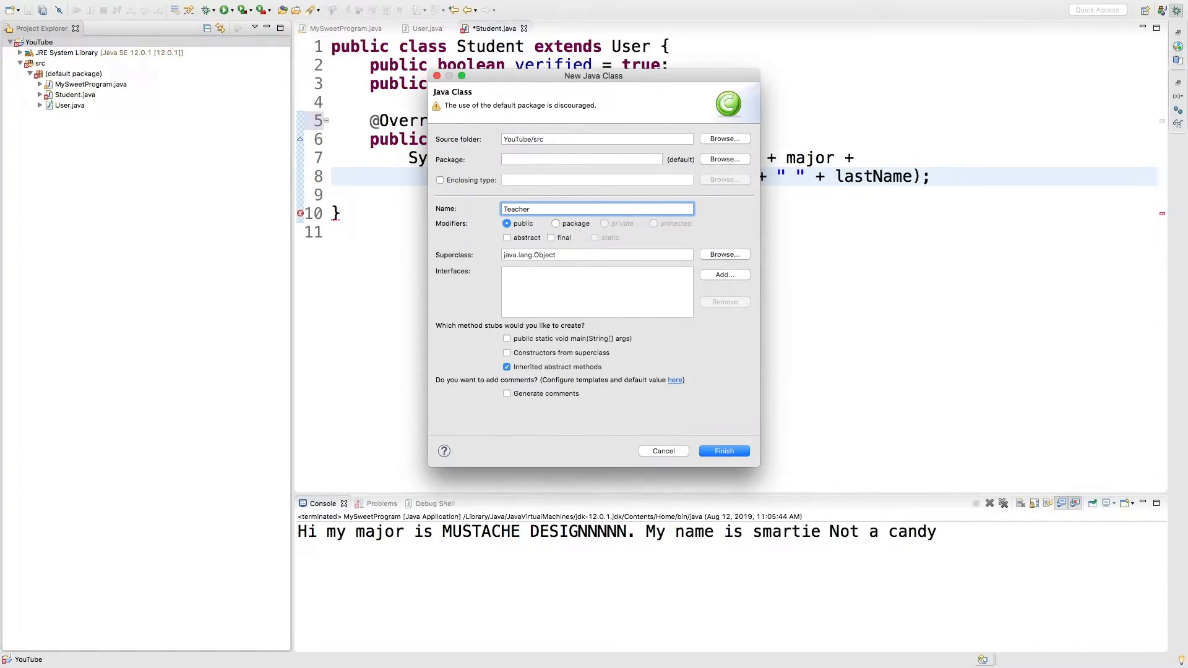
{"action": "left_click", "coordinate": [722, 450]}
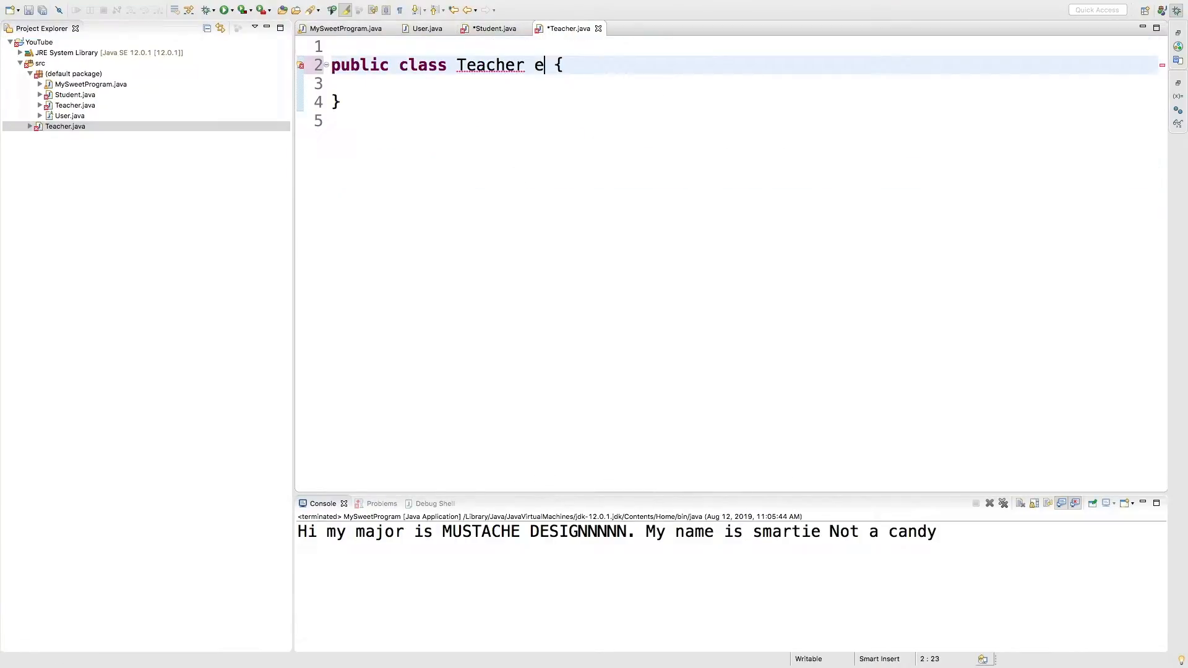
Make Teacher extend User and override public void sayHello printing "I'm a teacher".
{"action": "type", "text": "xtends us"}
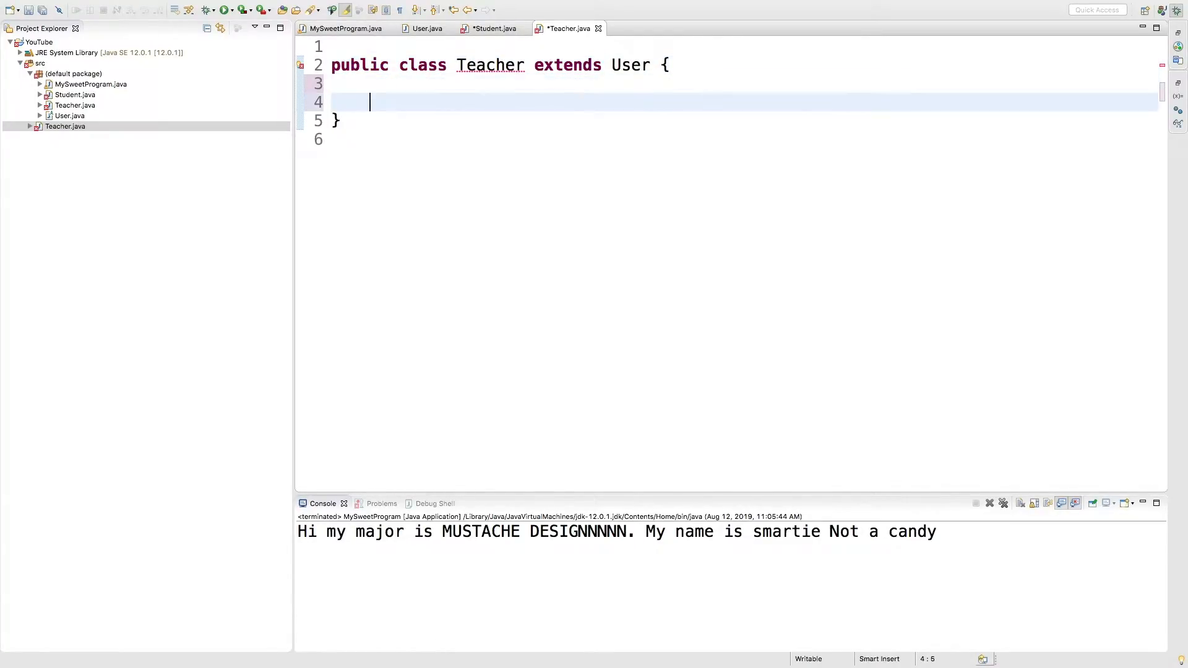
{"action": "type", "text": "@Override sayHello(){"}
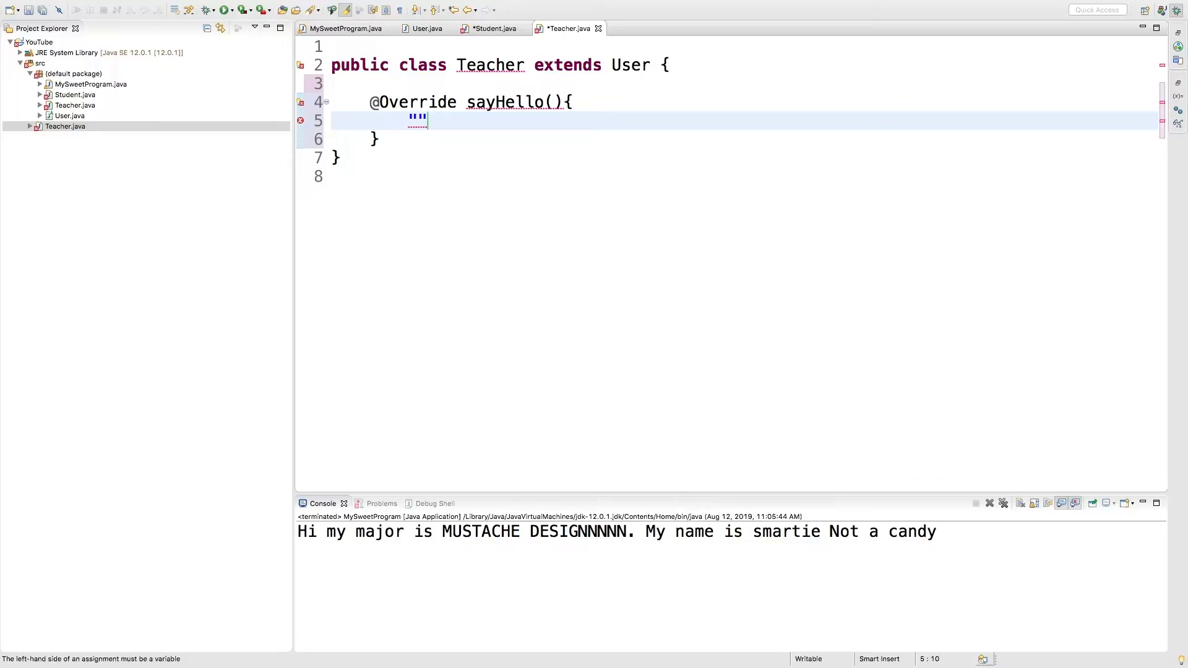
{"action": "type", "text": "System.out.println();"}
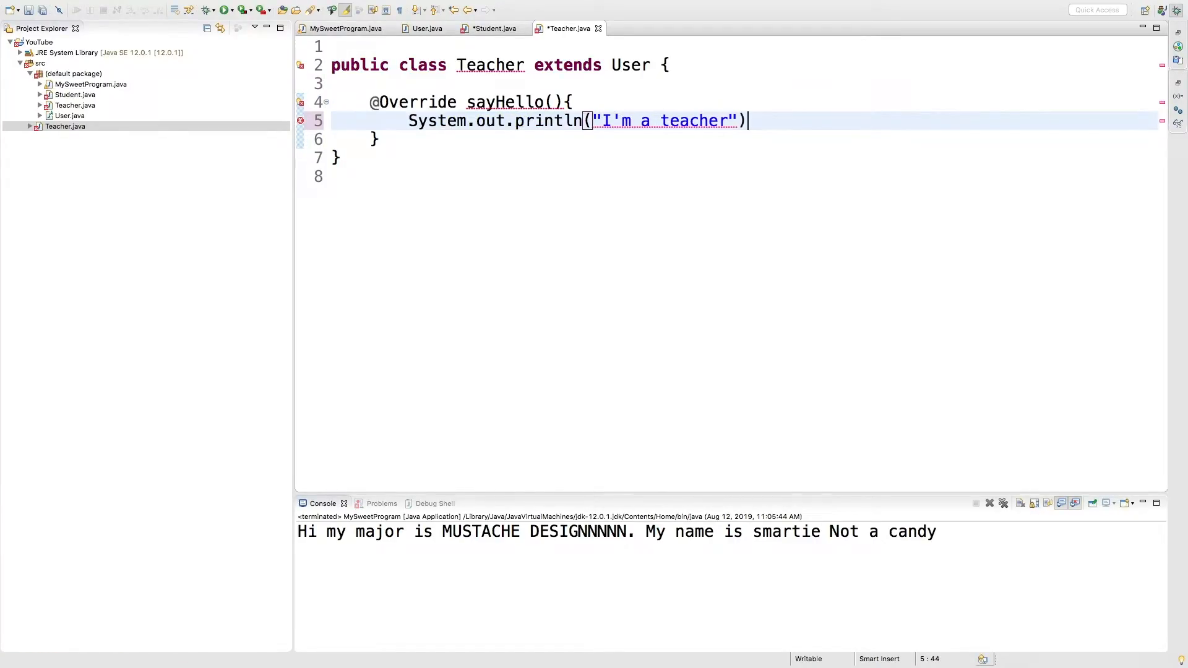
{"action": "type", "text": ";"}
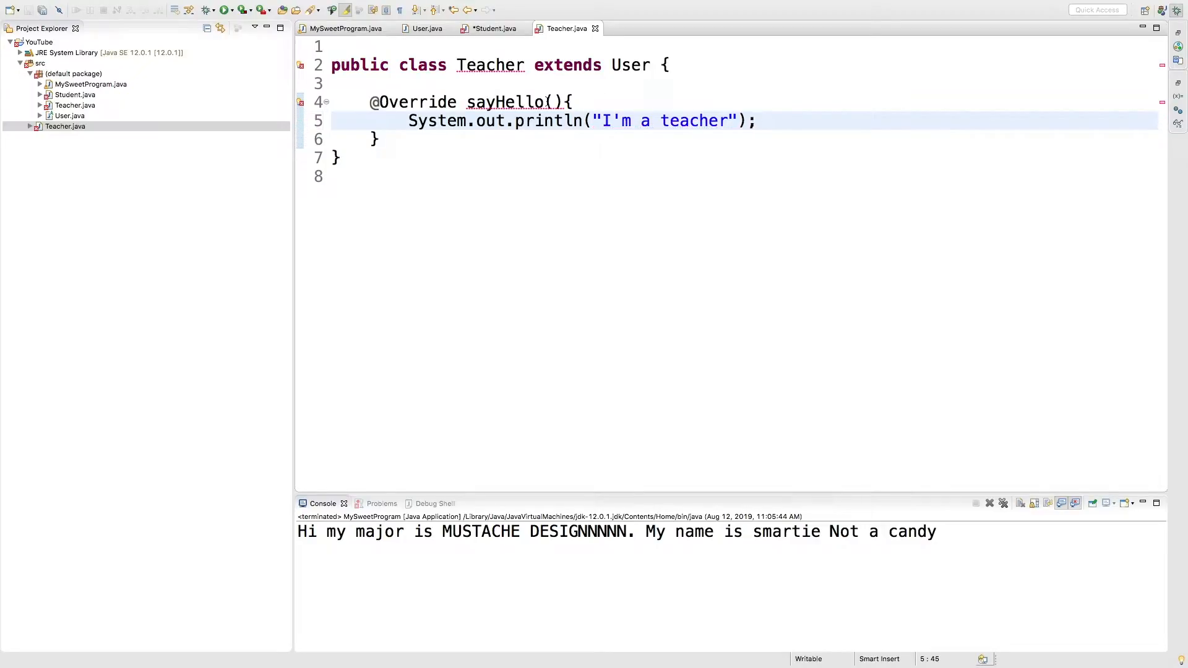
{"action": "type", "text": "void"}
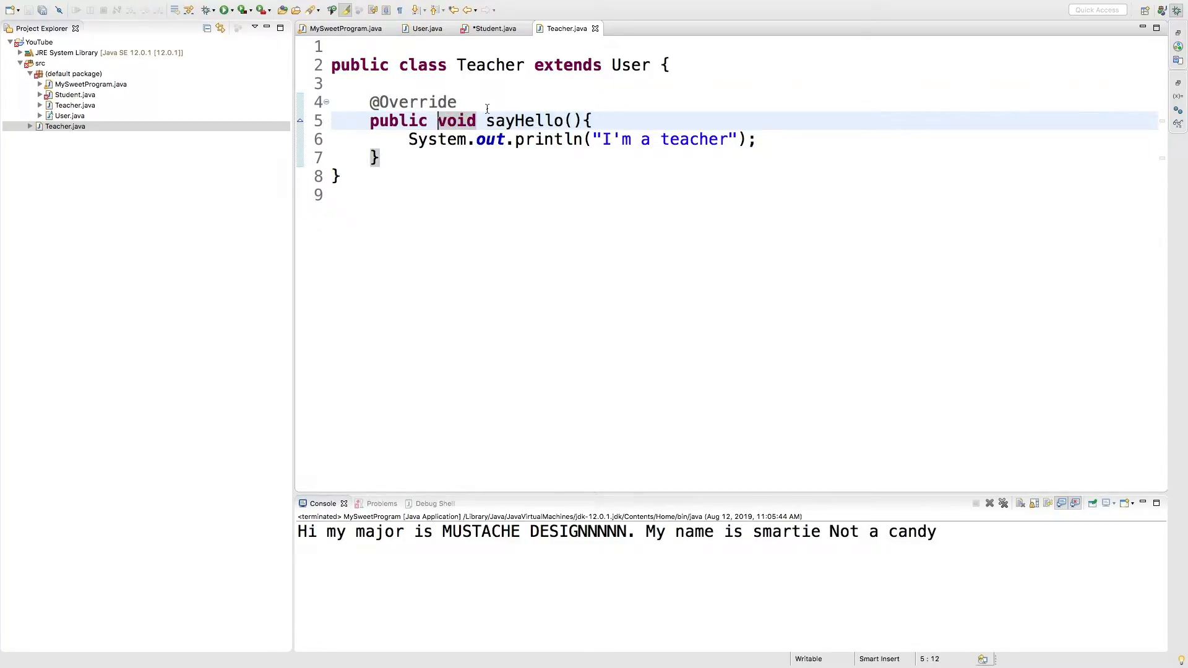
{"action": "left_click", "coordinate": [466, 103]}
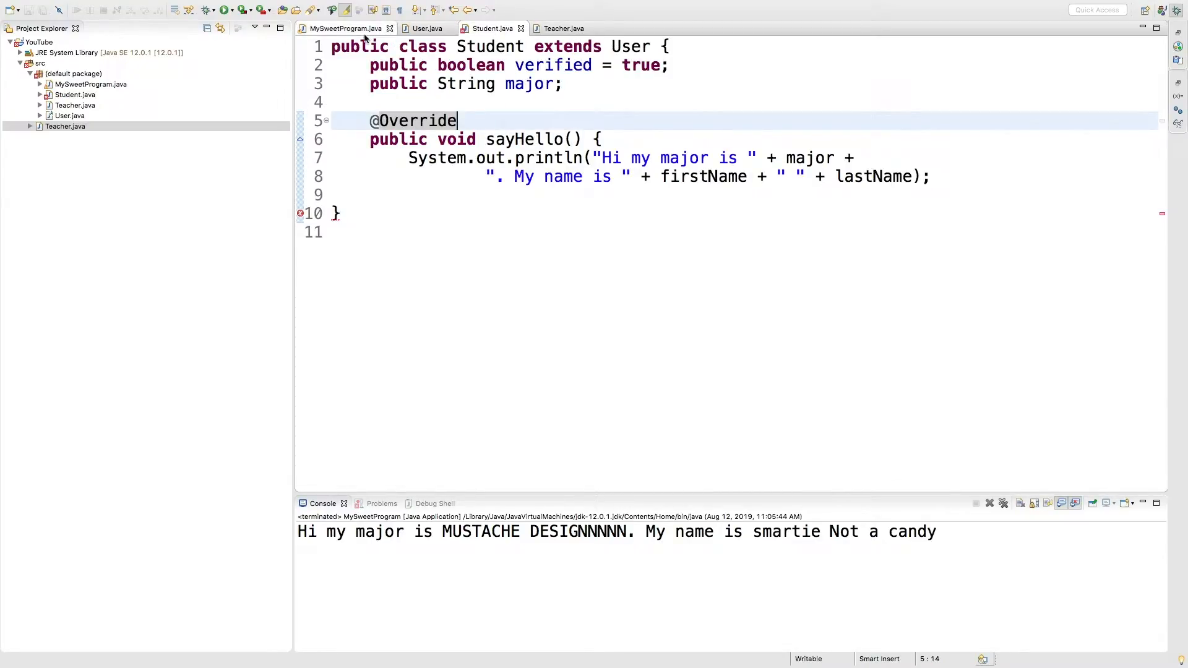
{"action": "mouse_move", "coordinate": [356, 36]}
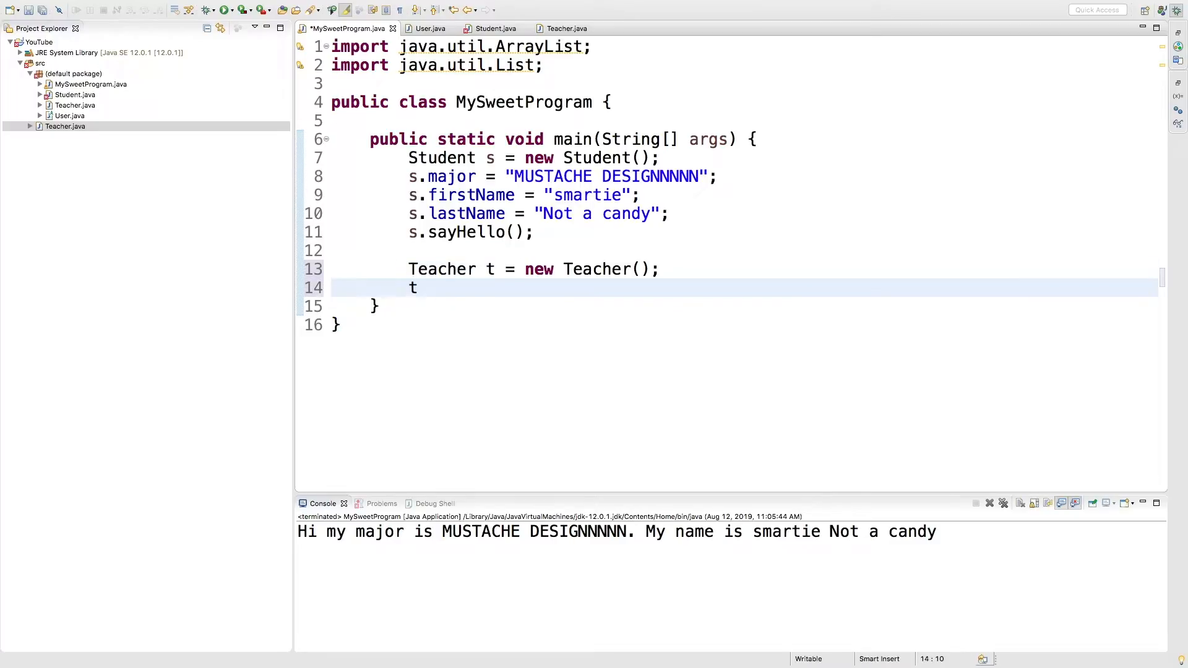
Declare a List<User> users as a new ArrayList<User> and add the student and teacher to it.
{"action": "type", "text": ".firstName = \"Teach\";"}
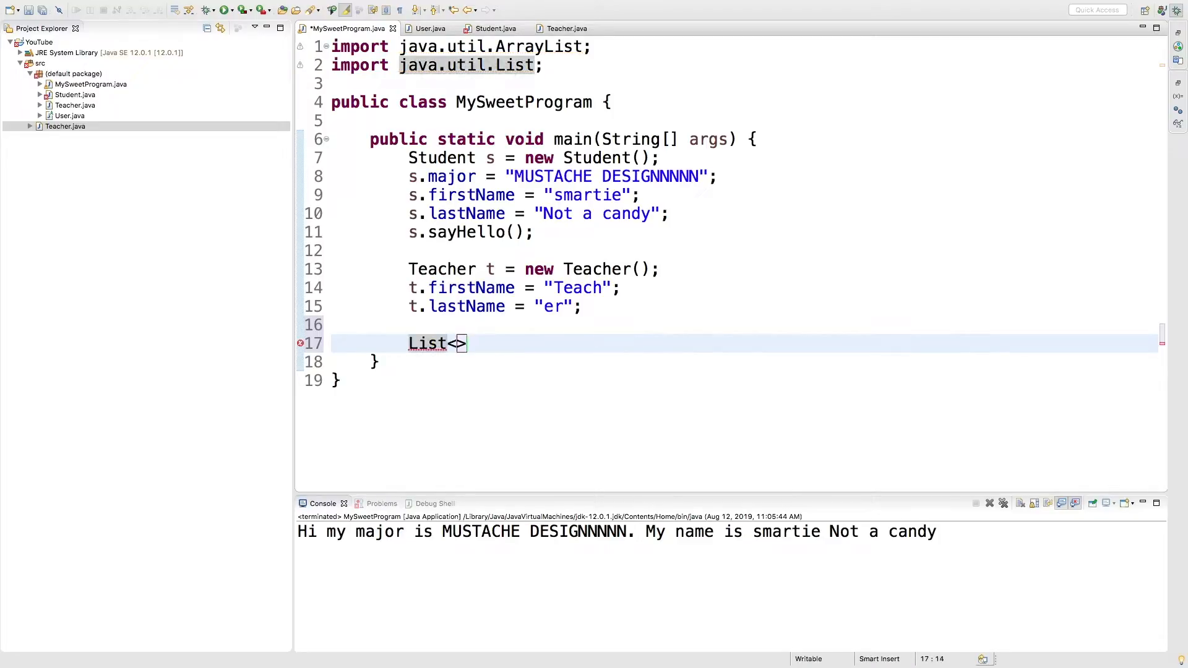
{"action": "type", "text": "User"}
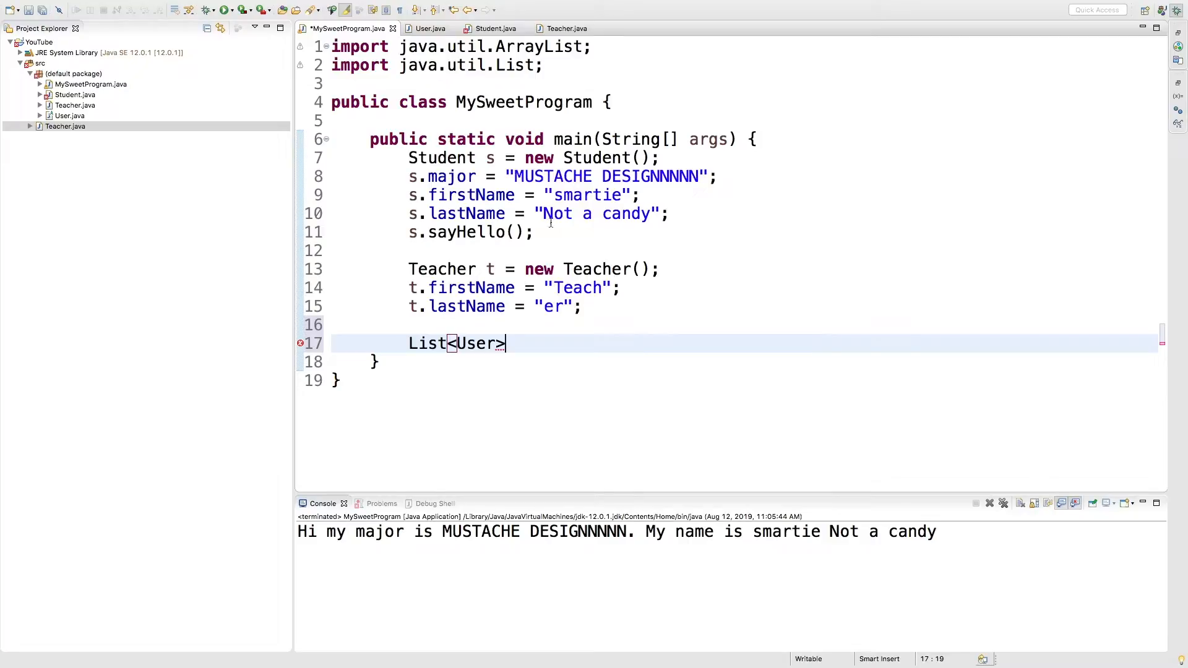
{"action": "type", "text": "users = new ArrayList<User>();"}
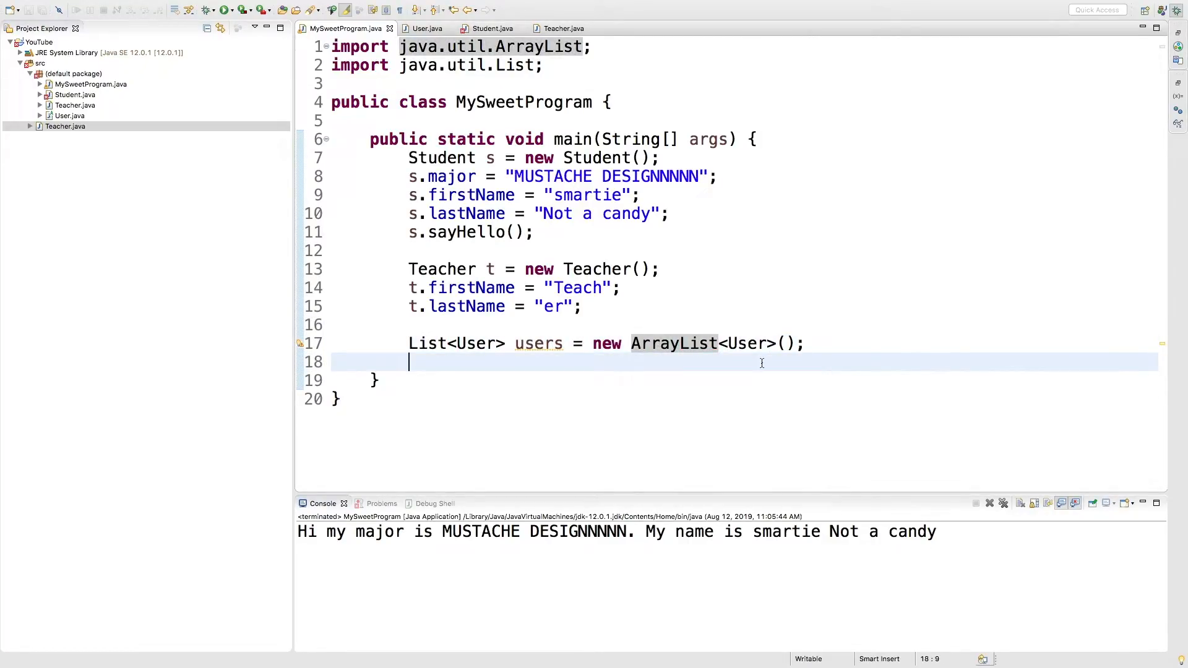
{"action": "type", "text": "users.add(s); users.add(t);"}
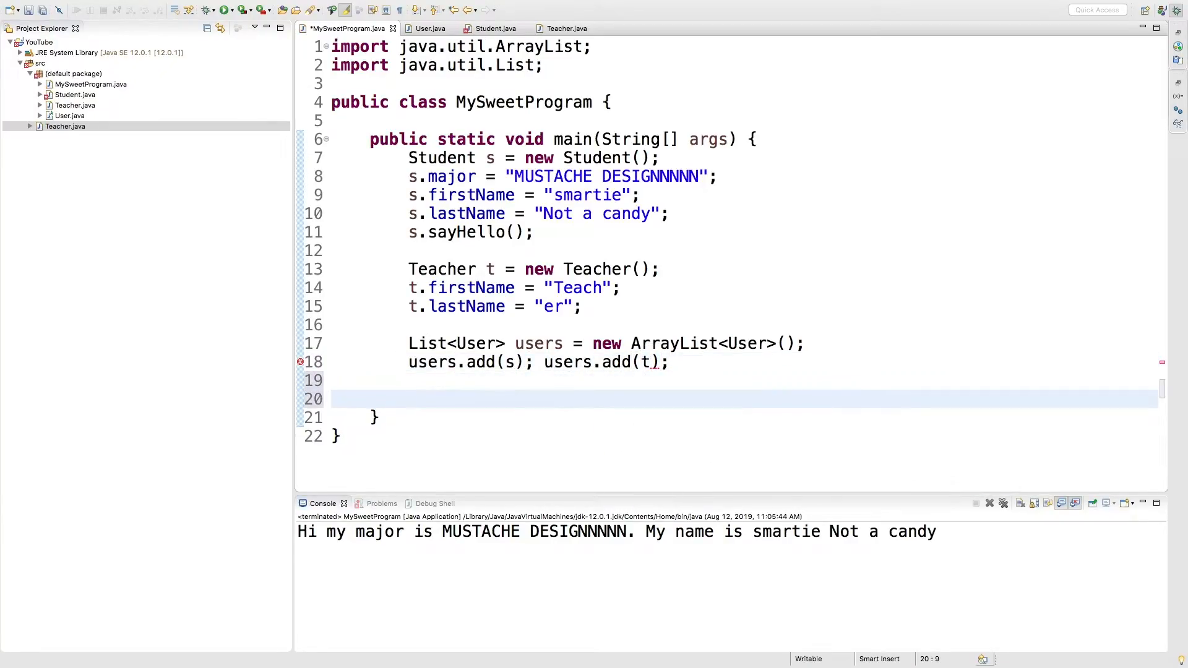
Write a for (User u : users) loop that calls u.sayHello() on each user.
{"action": "type", "text": "for"}
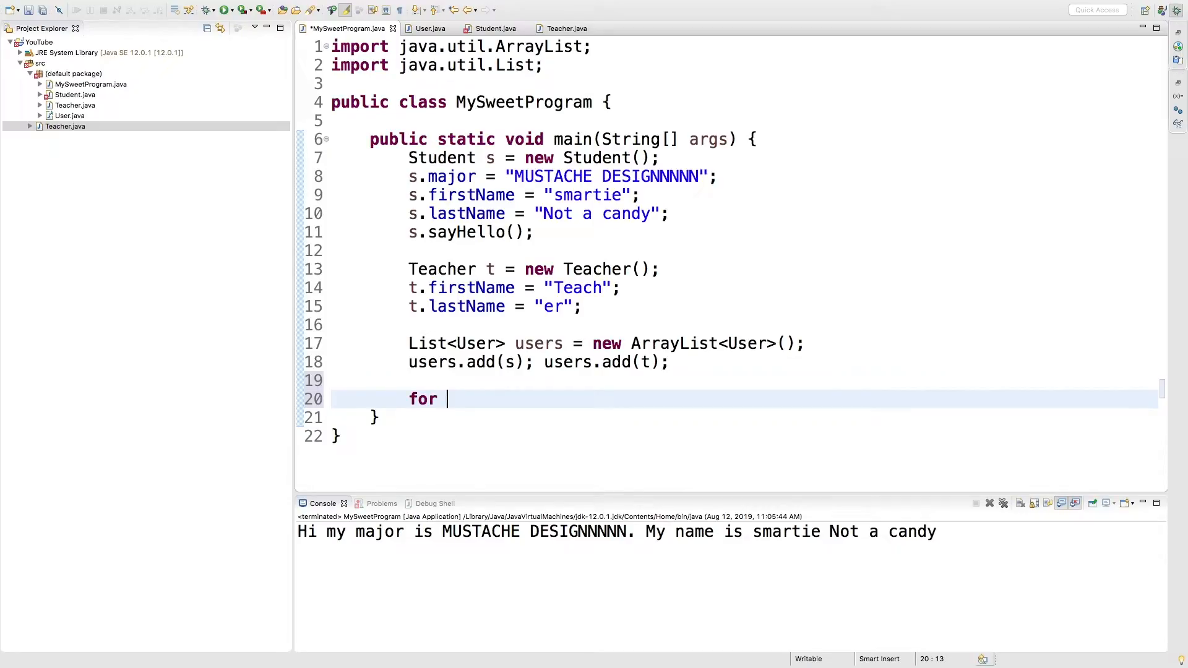
{"action": "type", "text": "() {"}
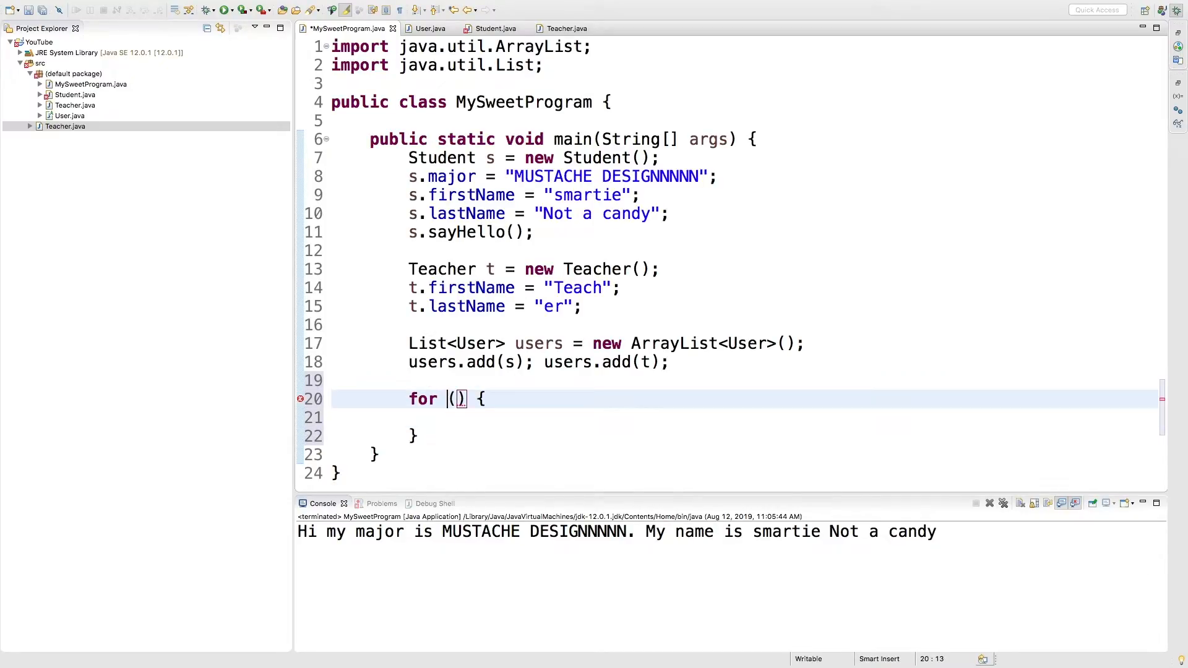
{"action": "type", "text": "User"}
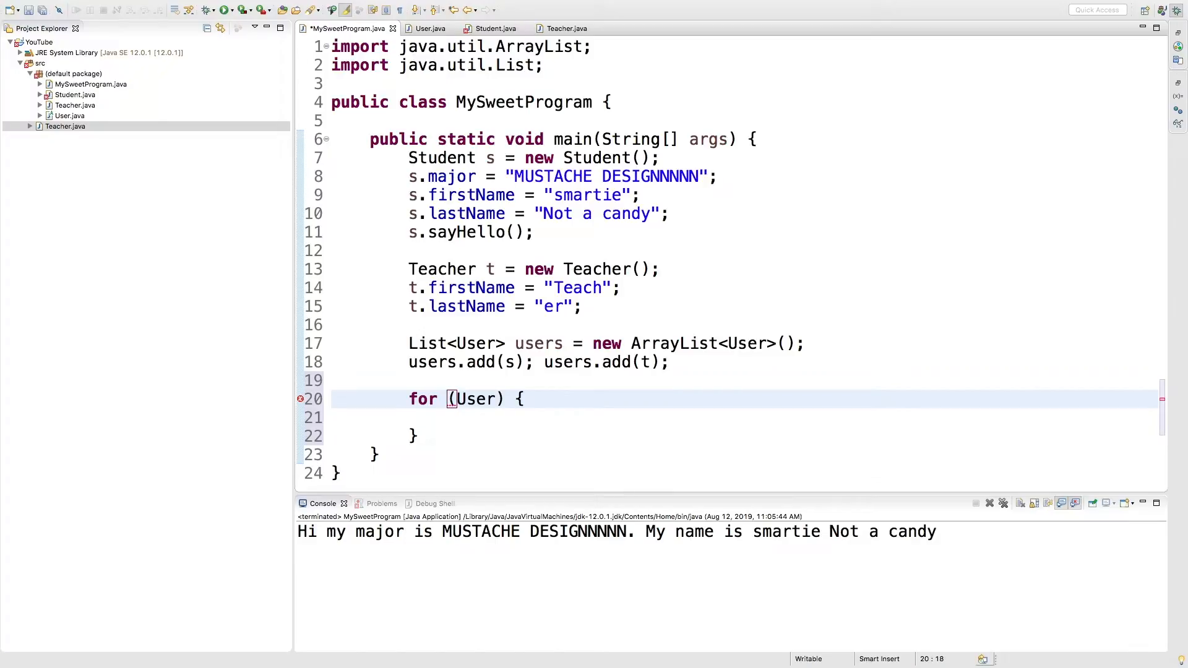
{"action": "type", "text": "u"}
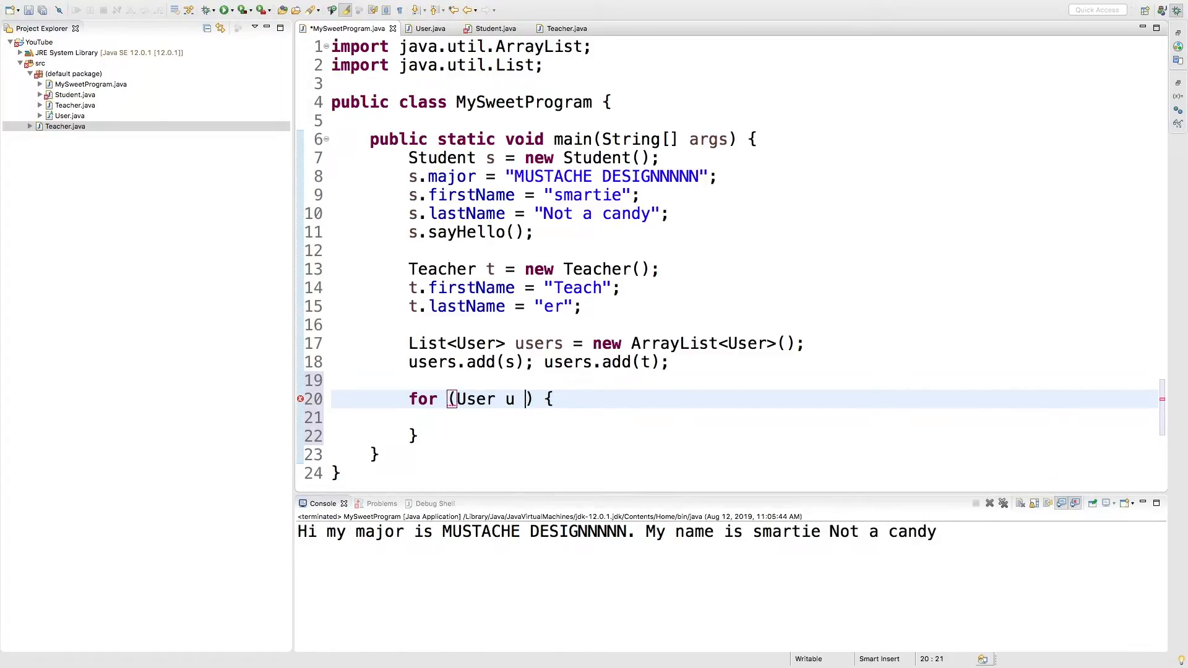
{"action": "type", "text": ": users"}
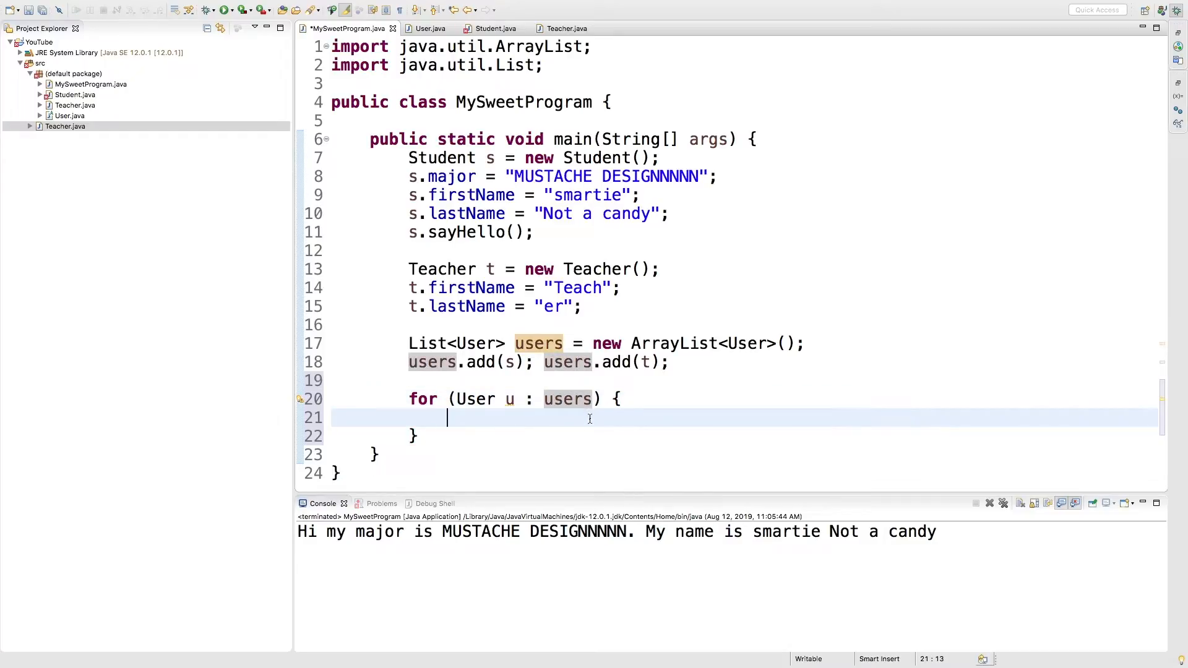
{"action": "type", "text": "u.sayHello();"}
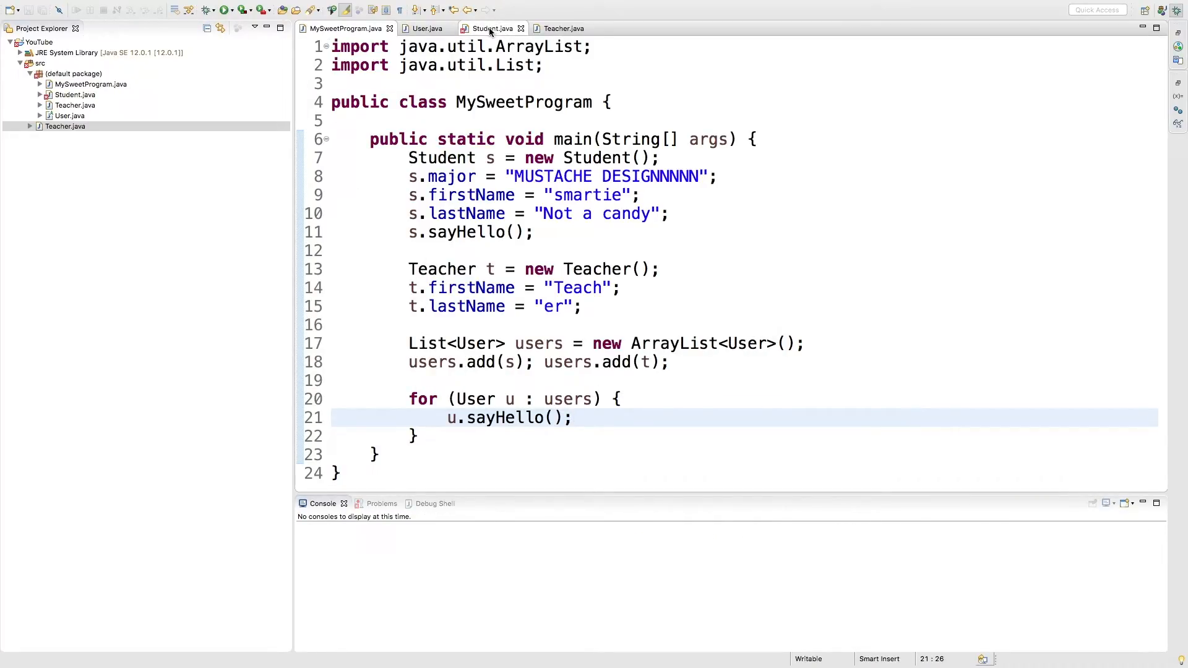
Review Student.java, then run MySweetProgram to print the greetings in the console.
{"action": "left_click", "coordinate": [491, 28]}
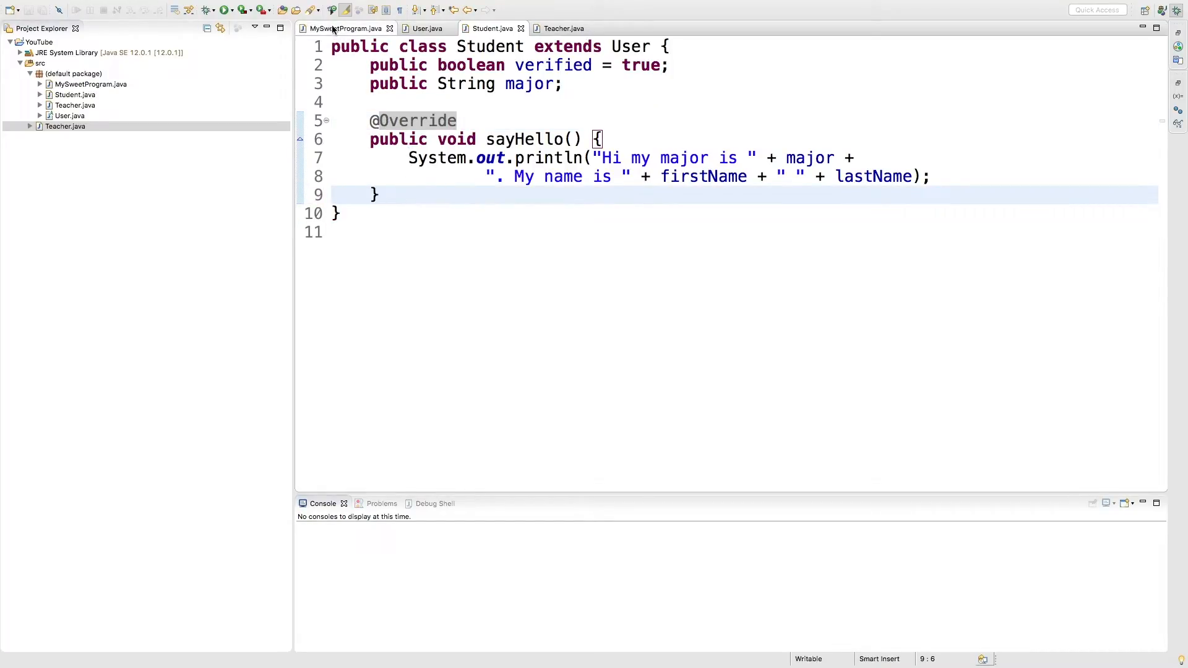
{"action": "left_click", "coordinate": [205, 9]}
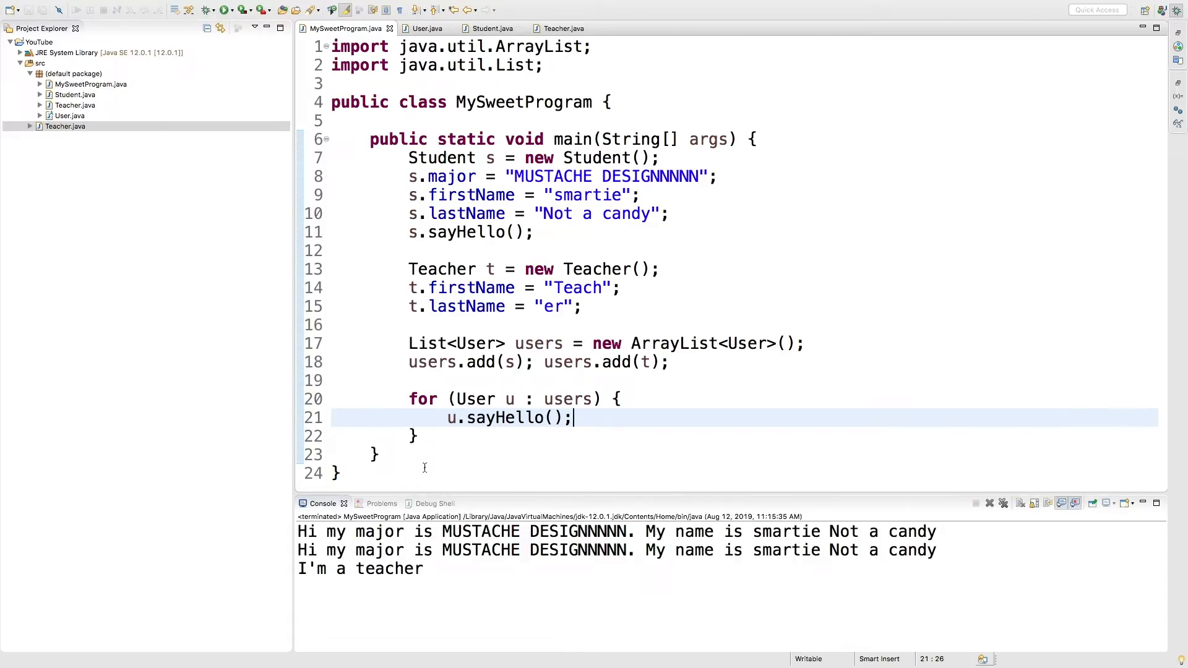
{"action": "left_click_drag", "start_coordinate": [298, 550], "coordinate": [424, 570]}
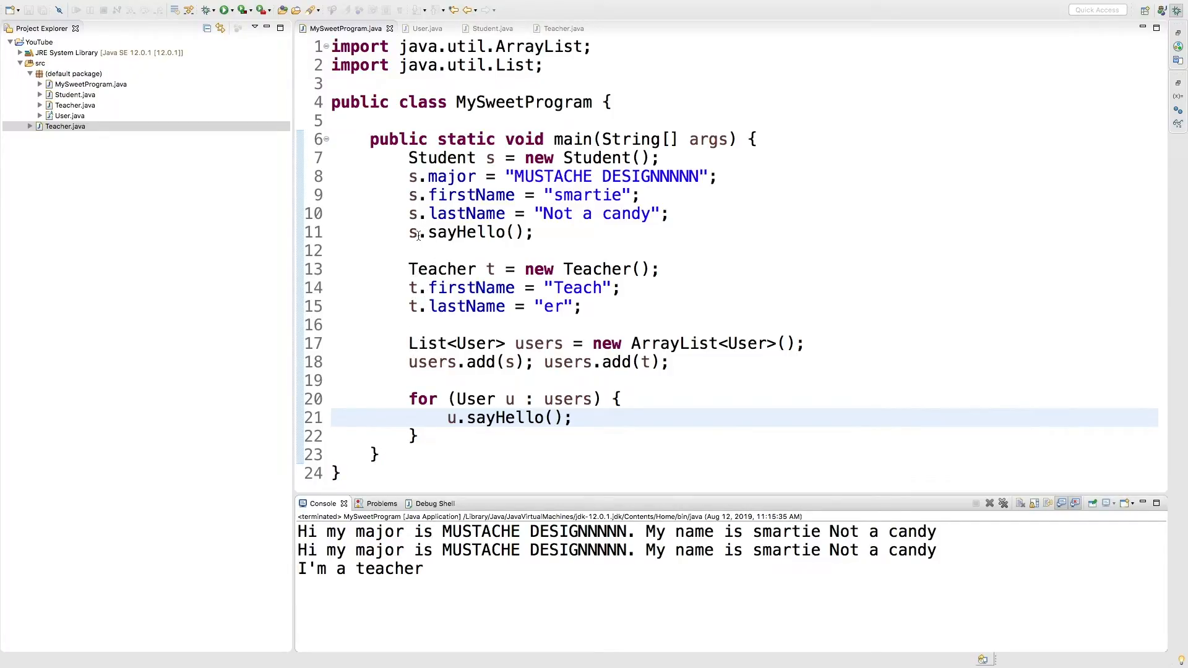
Comment out the standalone s.sayHello() line and switch to the User class.
{"action": "left_click", "coordinate": [416, 231]}
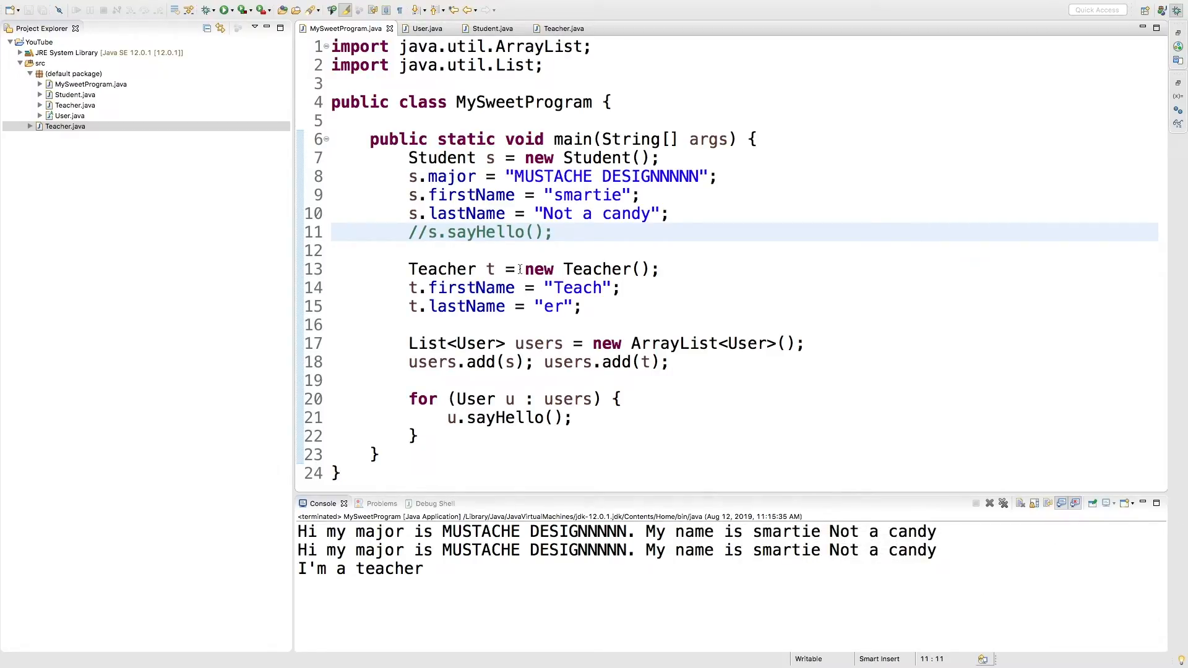
{"action": "left_click", "coordinate": [428, 29]}
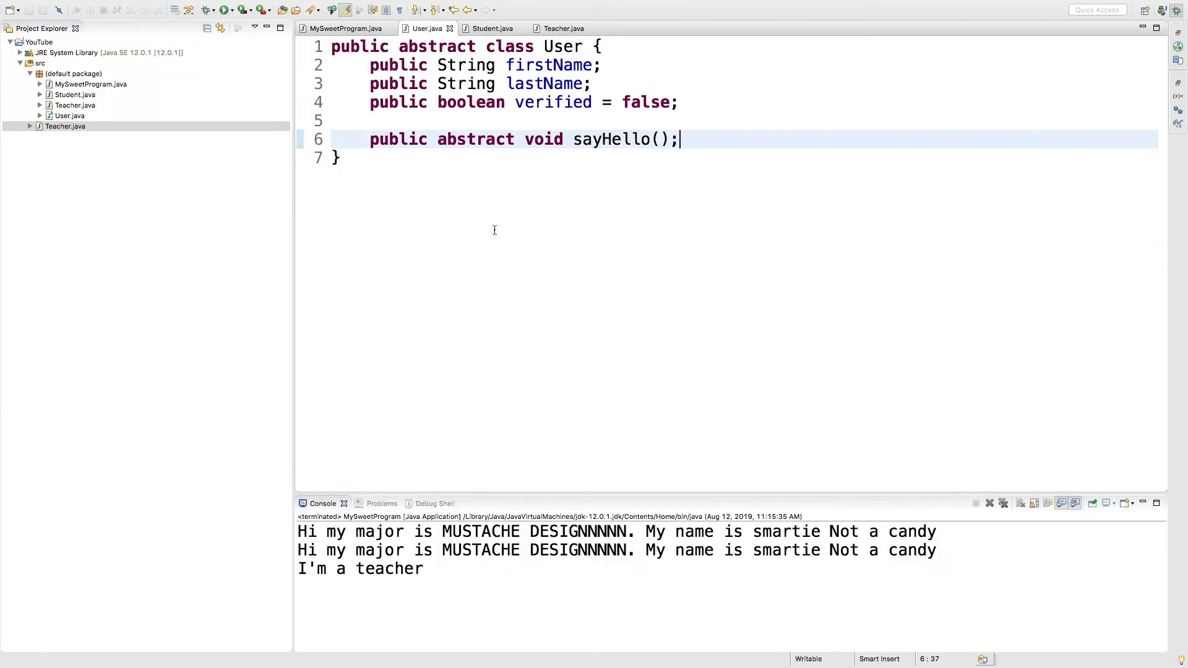
{"action": "mouse_move", "coordinate": [580, 178]}
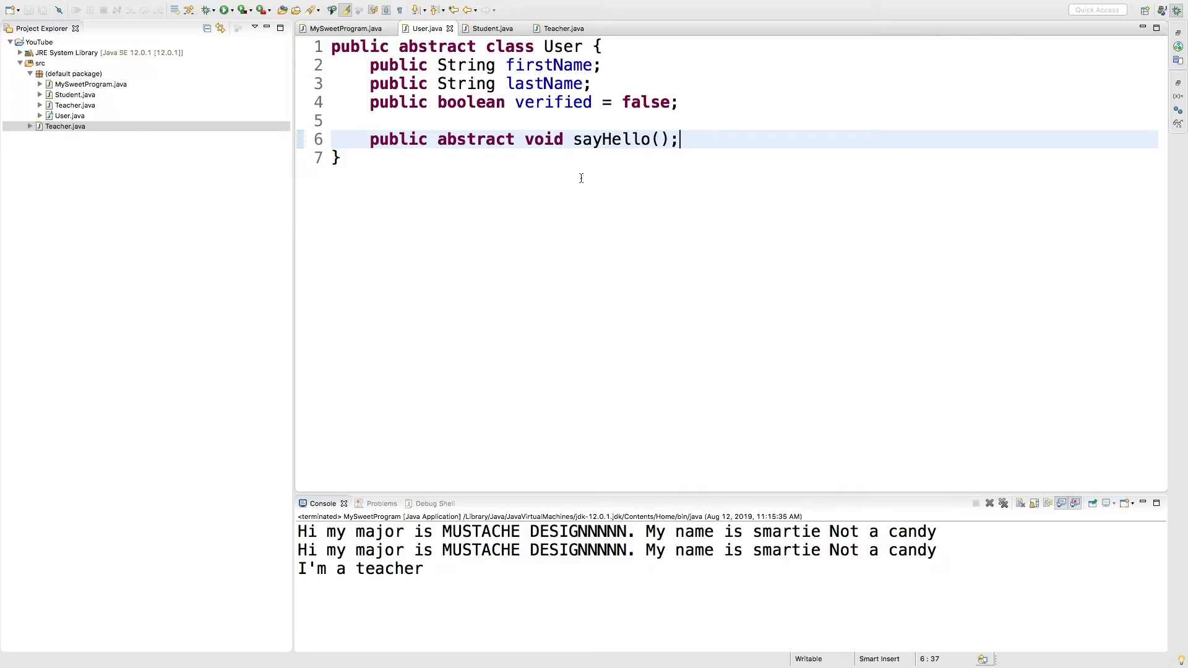
{"action": "mouse_move", "coordinate": [669, 214]}
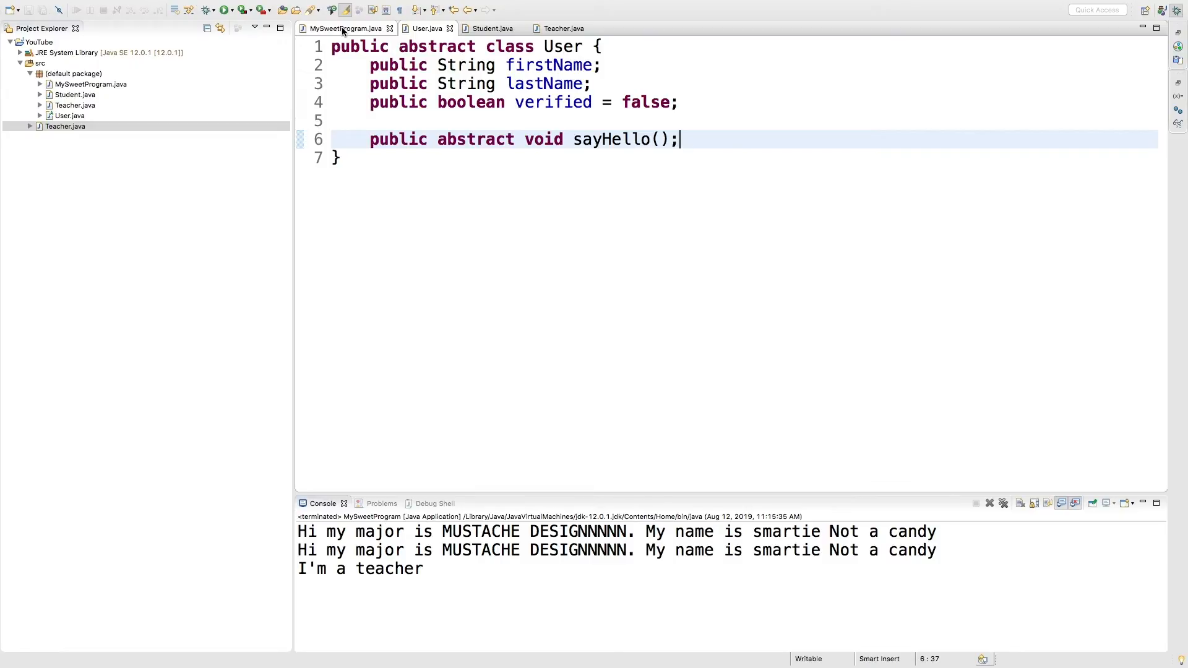
Return to MySweetProgram.java and highlight the student setup lines 8 to 11.
{"action": "left_click", "coordinate": [345, 29]}
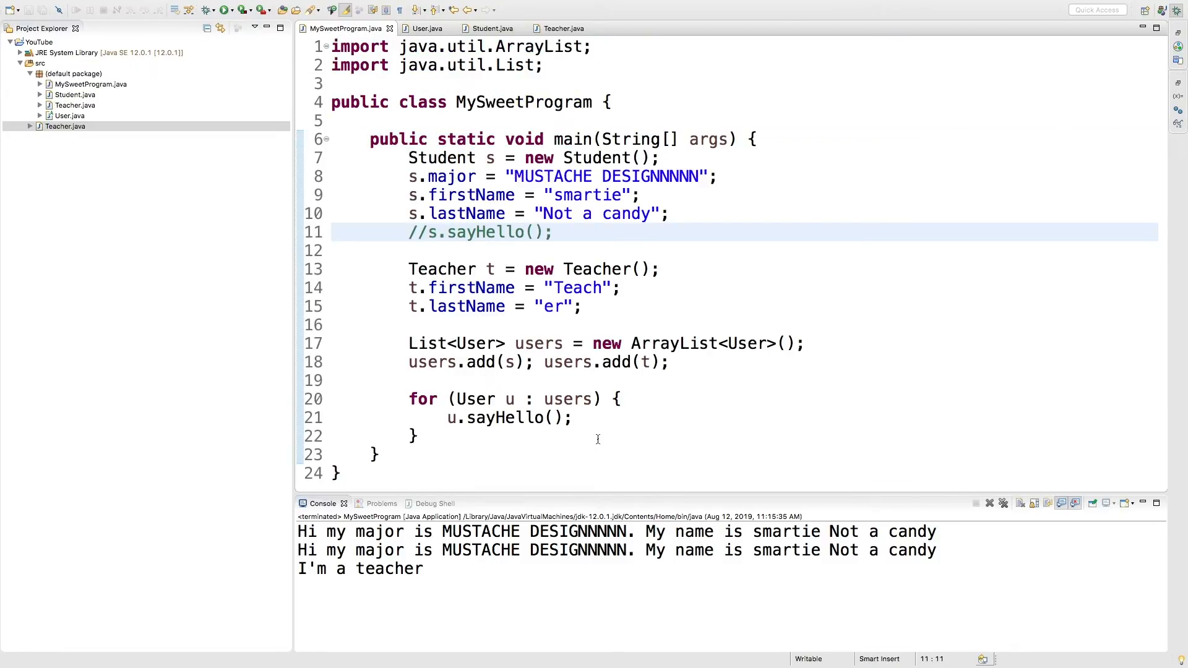
{"action": "mouse_move", "coordinate": [673, 431]}
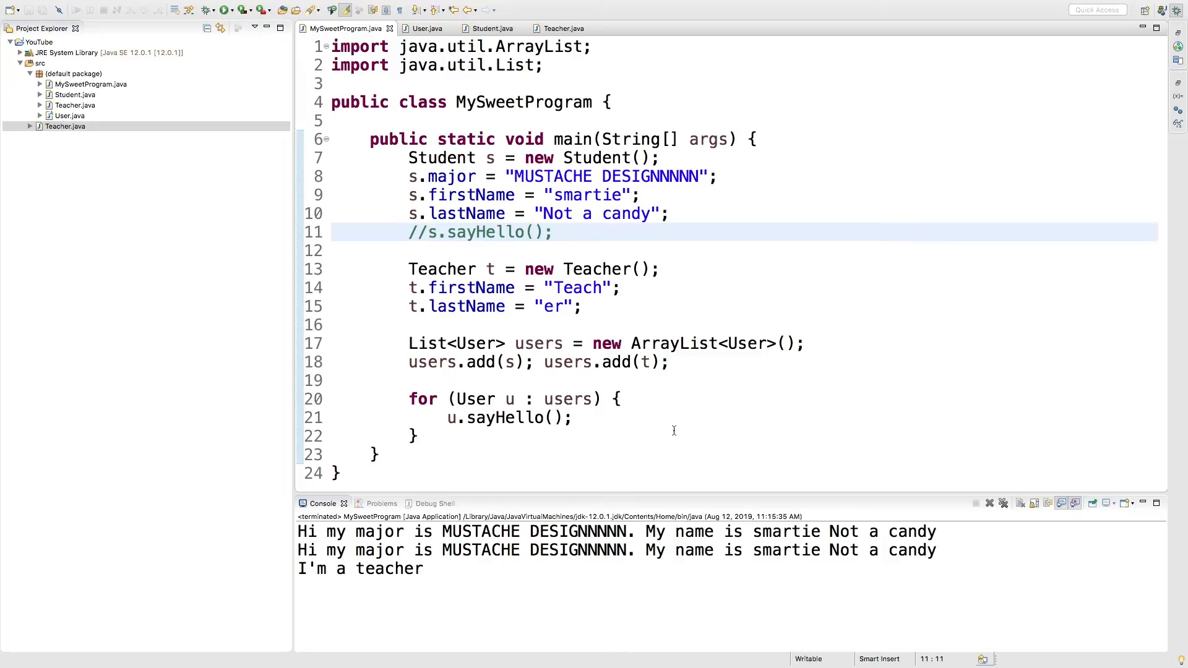
{"action": "left_click", "coordinate": [427, 232]}
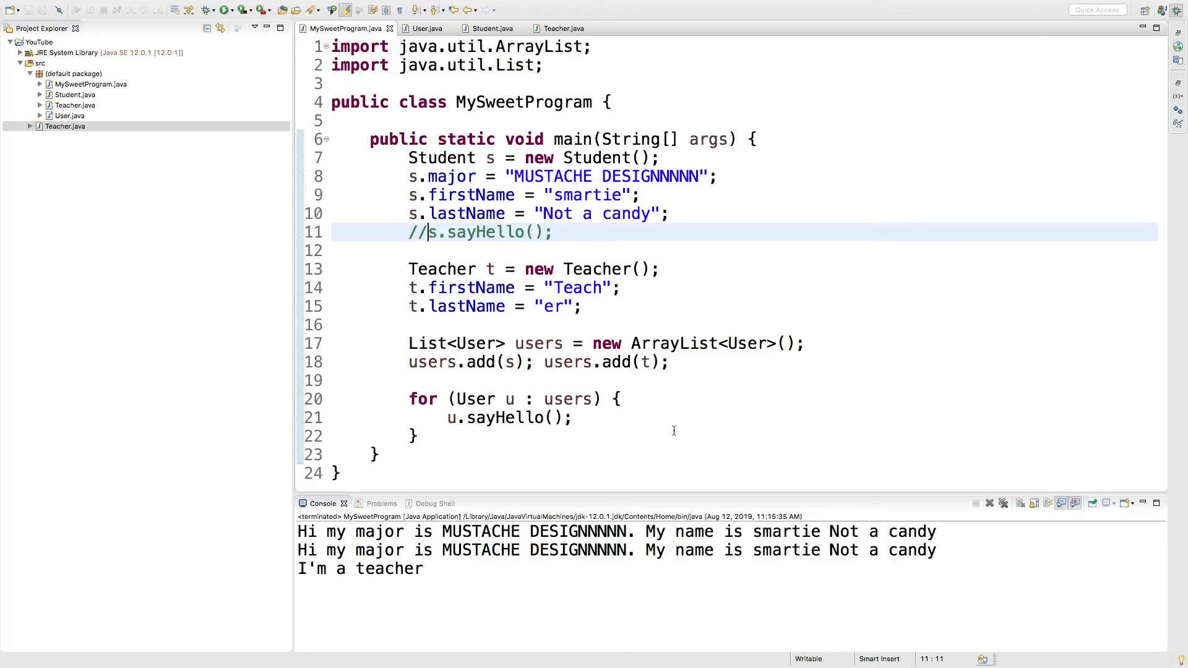
{"action": "left_click_drag", "start_coordinate": [409, 176], "coordinate": [553, 232]}
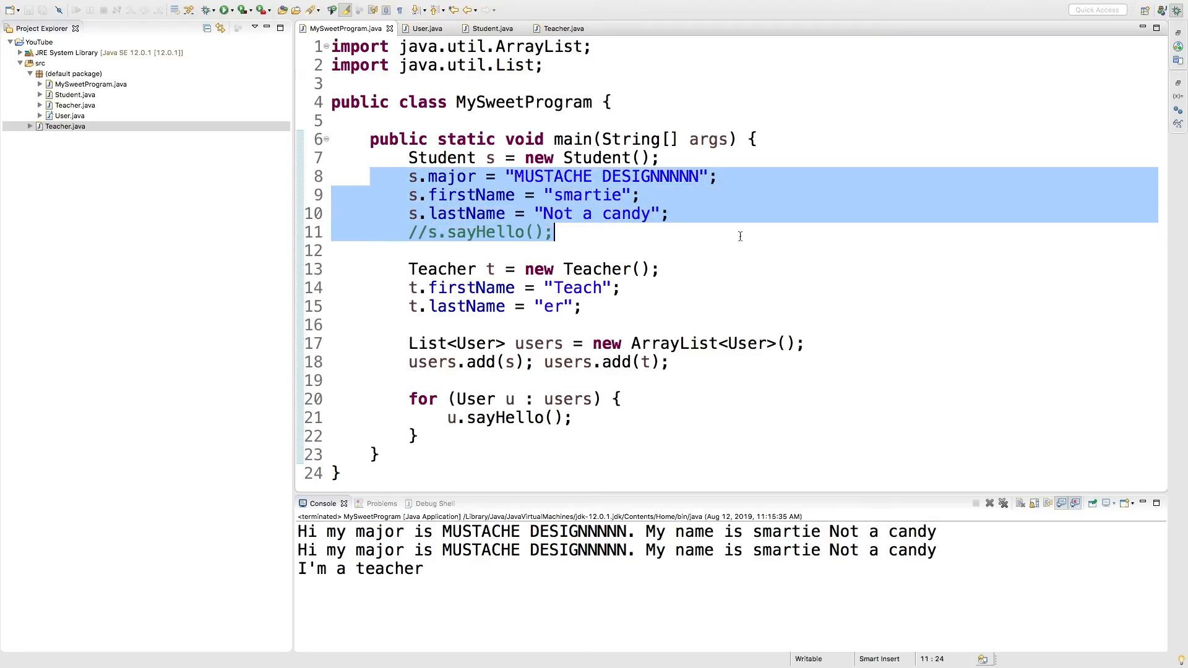